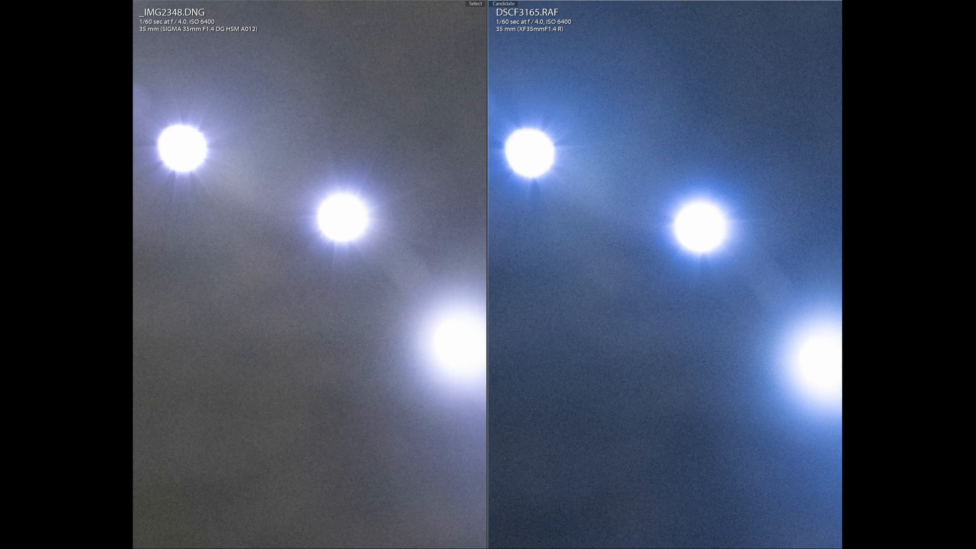
# Step: Scroll the filmstrip to reach the f/2.0 steel girder shots _IMG2371.DNG and DSCF3215.RAF
pyautogui.scroll(-3)
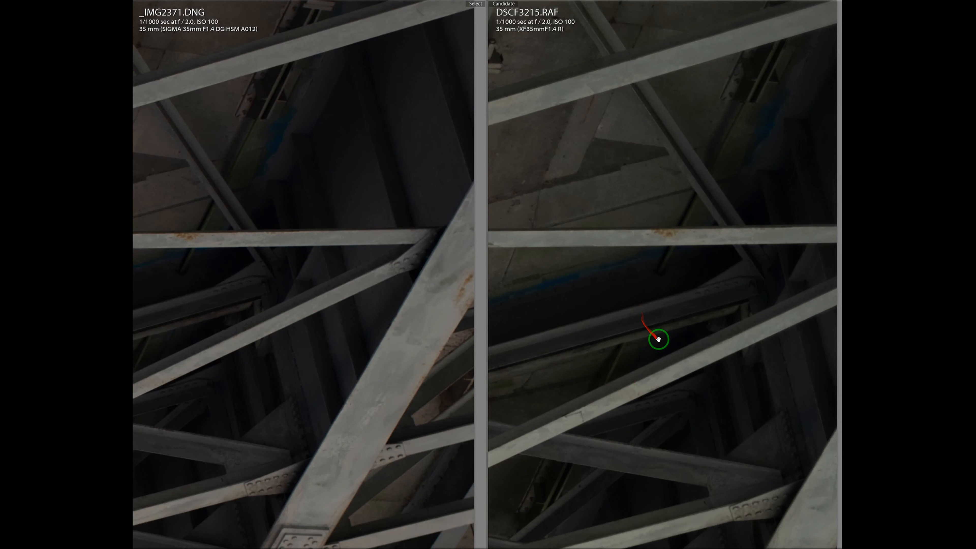
pyautogui.moveTo(705, 251)
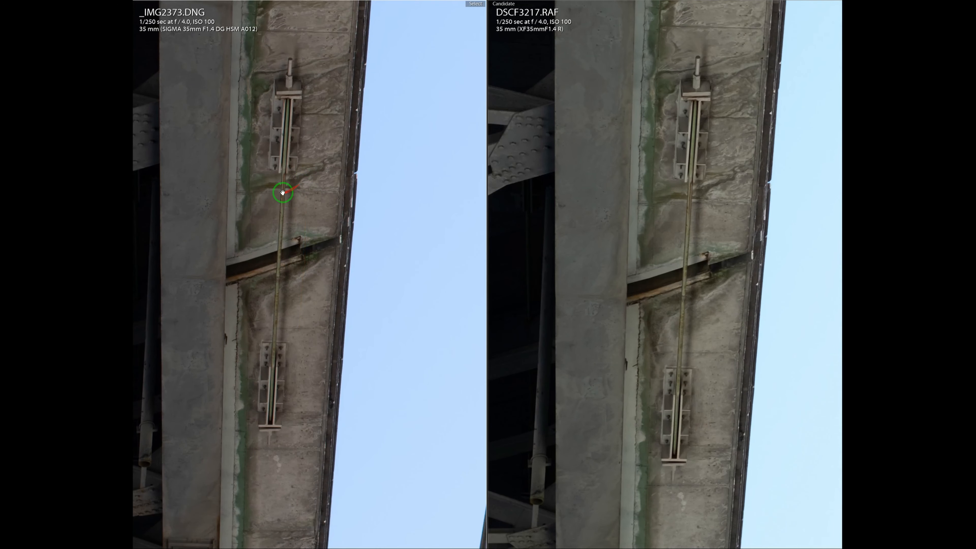
# Step: Pan both zoomed f/4.0 pillar close-ups along the rod with Link Focus keeping them aligned
pyautogui.moveTo(281, 191); pyautogui.dragTo(336, 166)
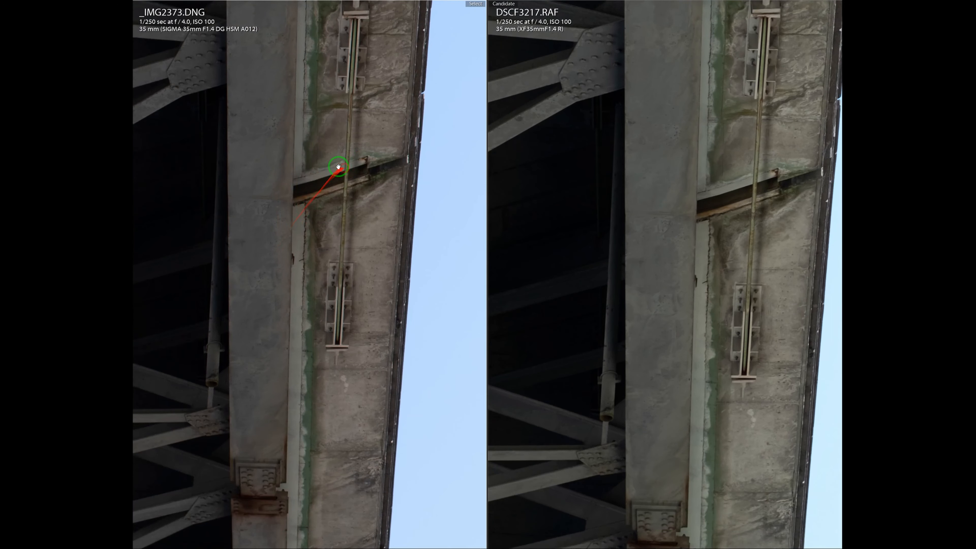
pyautogui.moveTo(336, 169); pyautogui.dragTo(328, 221)
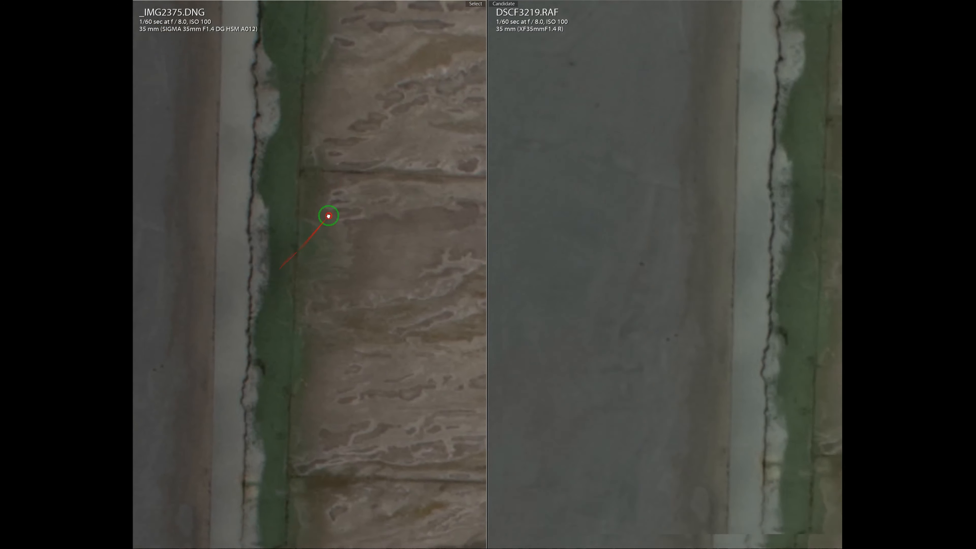
# Step: Pan both zoomed f/8.0 concrete wall close-ups from the rod and ledge to another area
pyautogui.moveTo(328, 214); pyautogui.dragTo(356, 92)
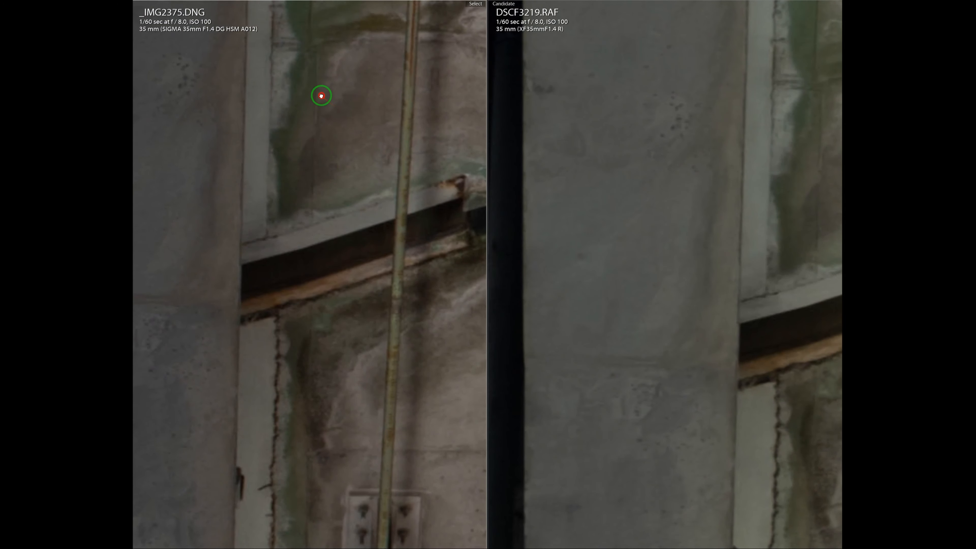
pyautogui.moveTo(321, 96); pyautogui.dragTo(325, 187)
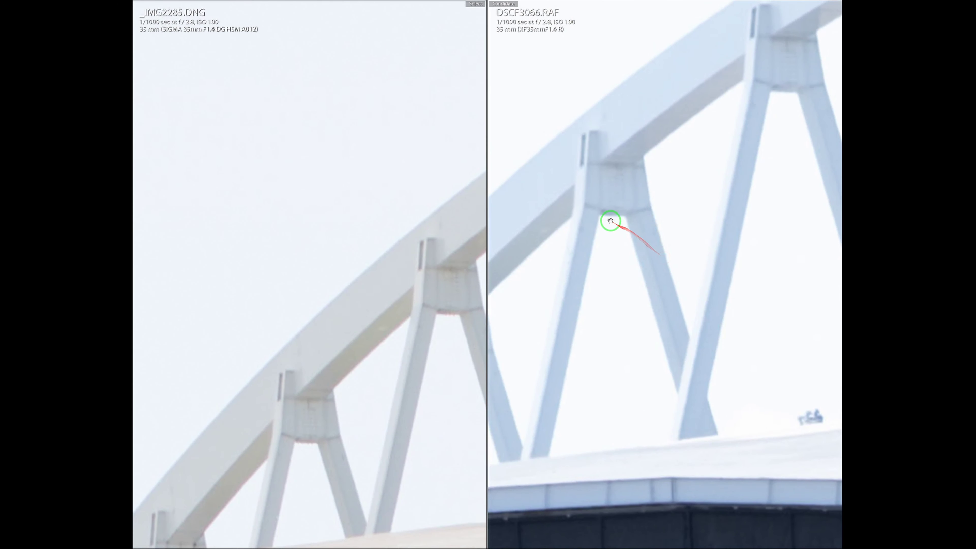
pyautogui.moveTo(430, 310)
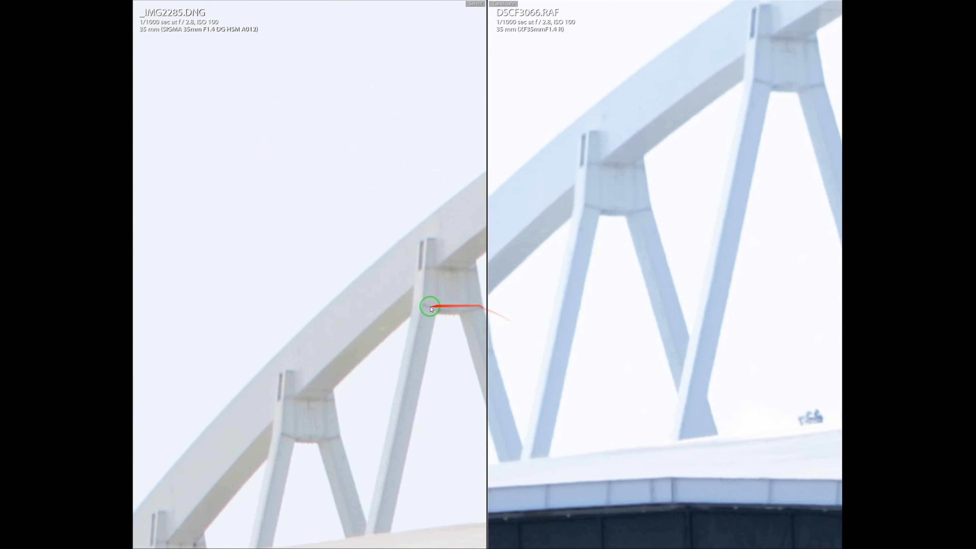